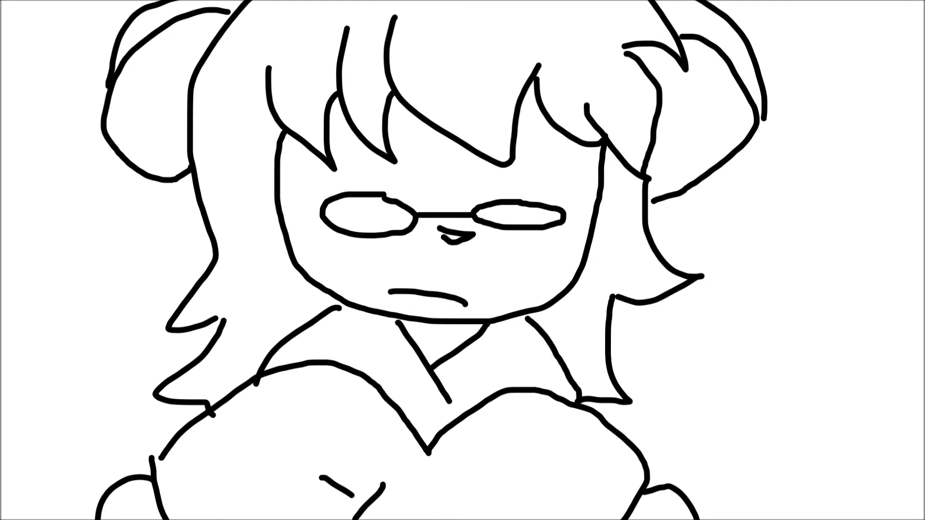
left_click_drag(384, 284, 466, 294)
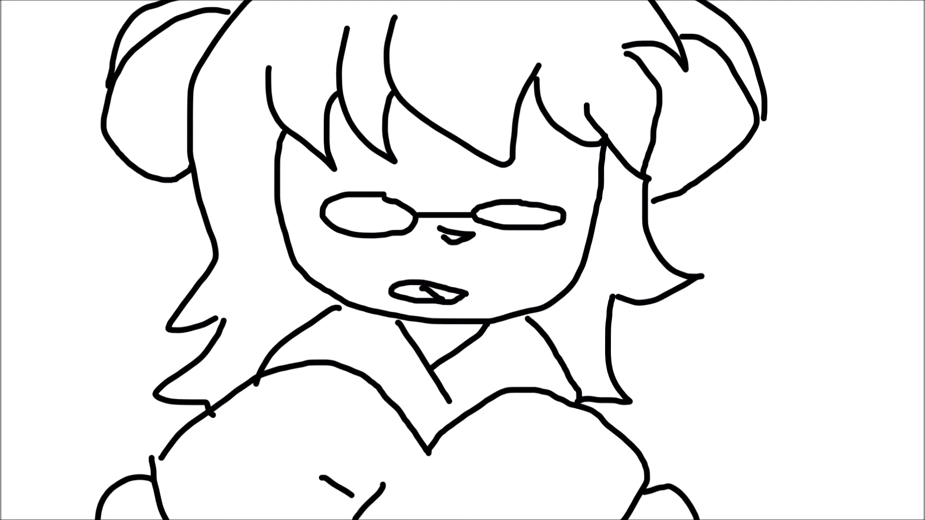